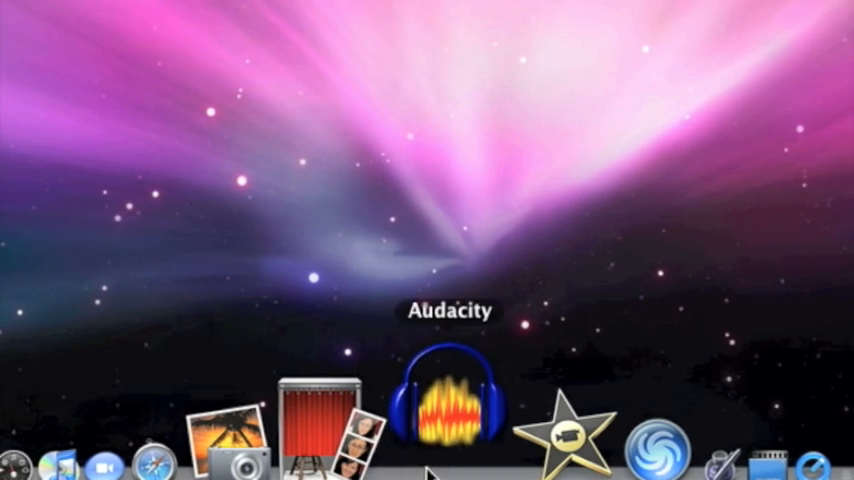
Step: Launch Audacity from the Dock
click(452, 404)
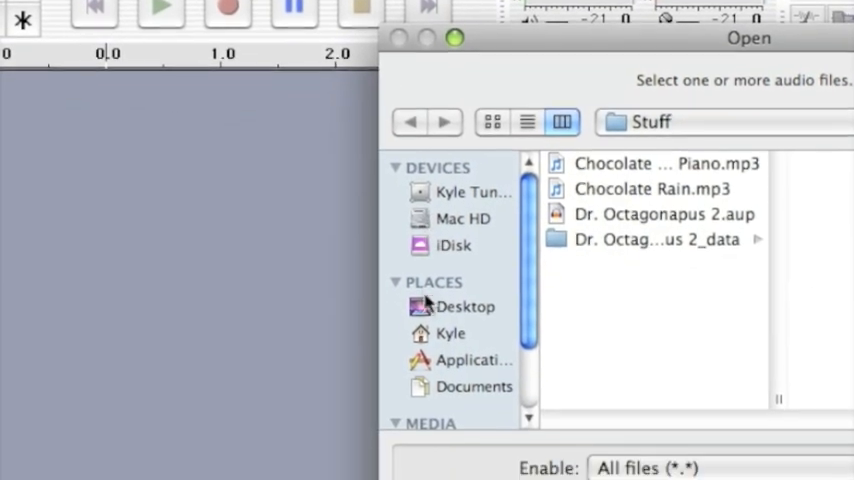
Step: Load ChocolateRain.mp3 from the Desktop as a stereo track
click(464, 306)
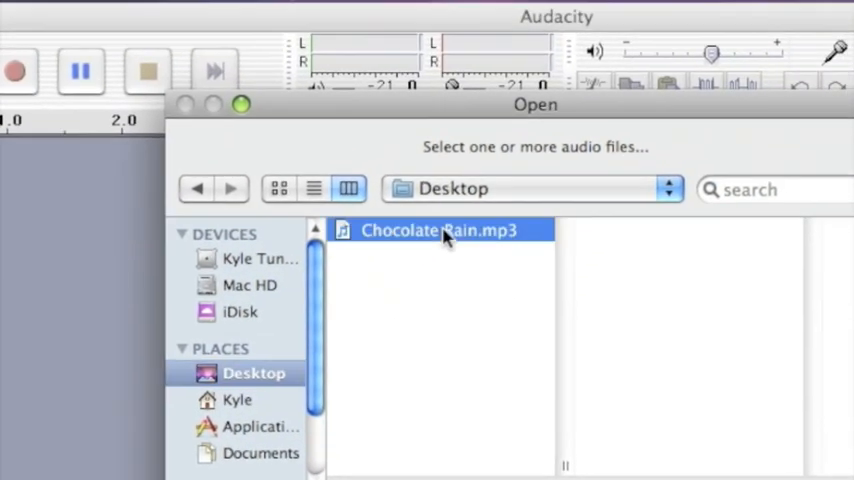
double_click(440, 228)
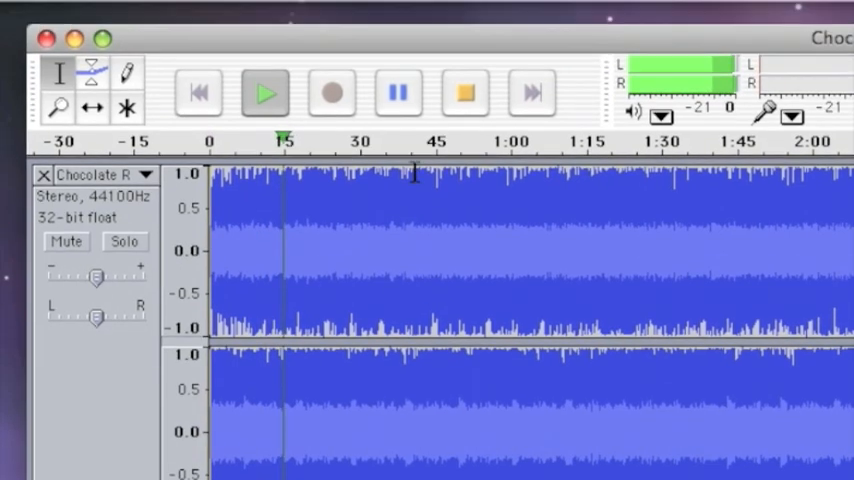
Step: Stop playback and split the Chocolate Rain stereo track into two channel tracks
click(464, 92)
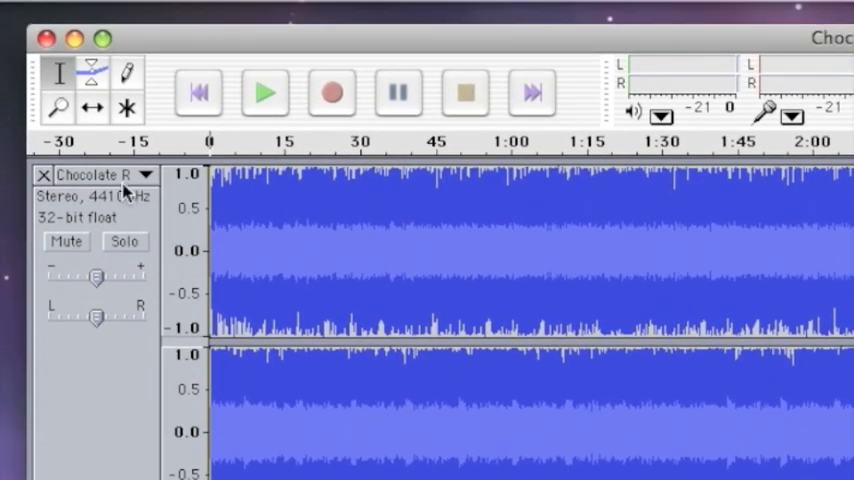
click(148, 174)
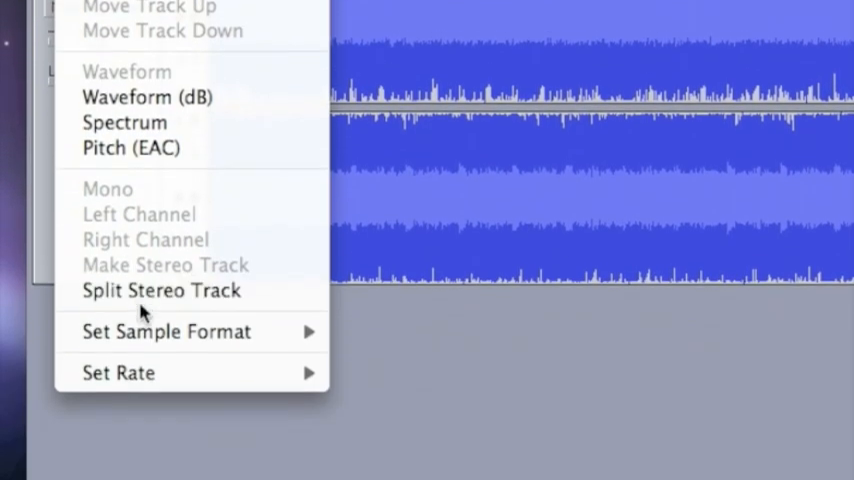
click(160, 290)
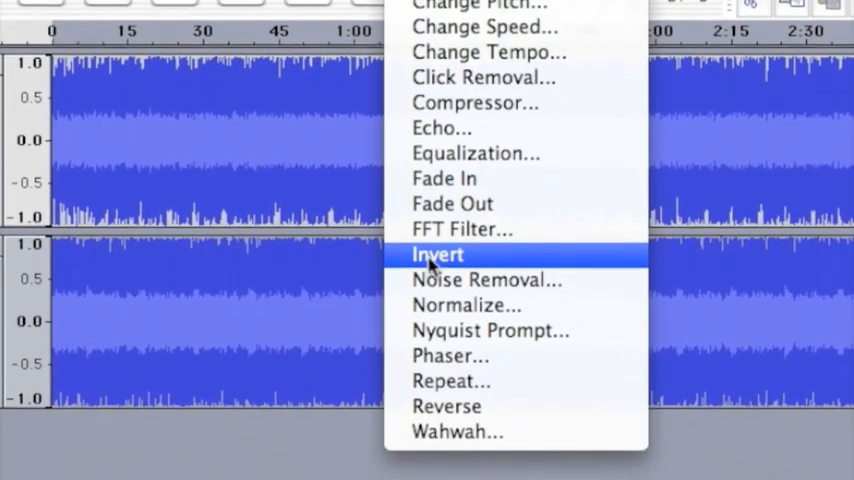
Step: Invert the lower track's waveform and set both split channels to Mono
click(436, 254)
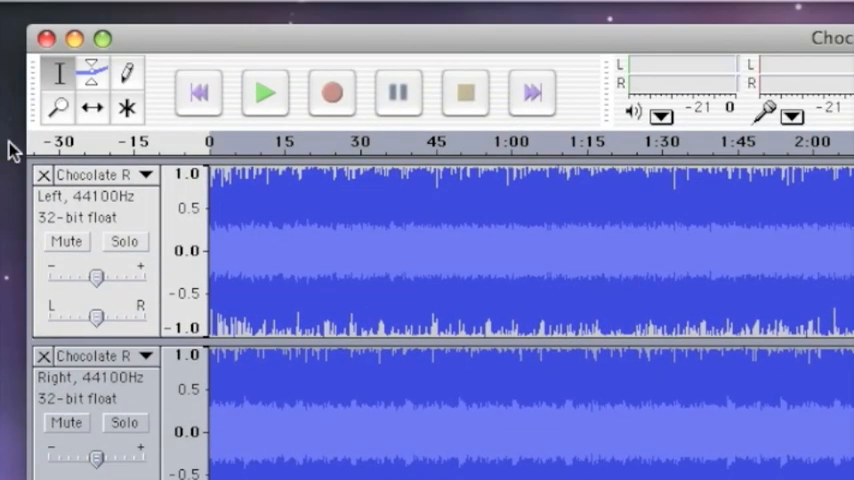
click(144, 176)
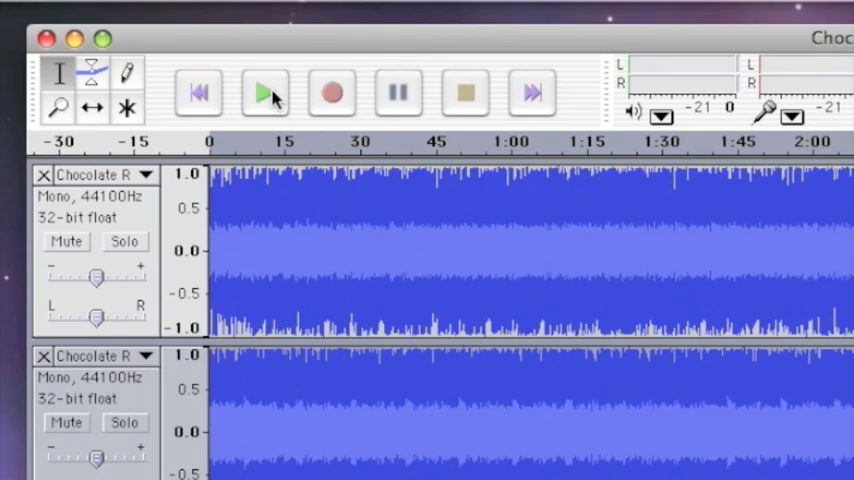
click(264, 92)
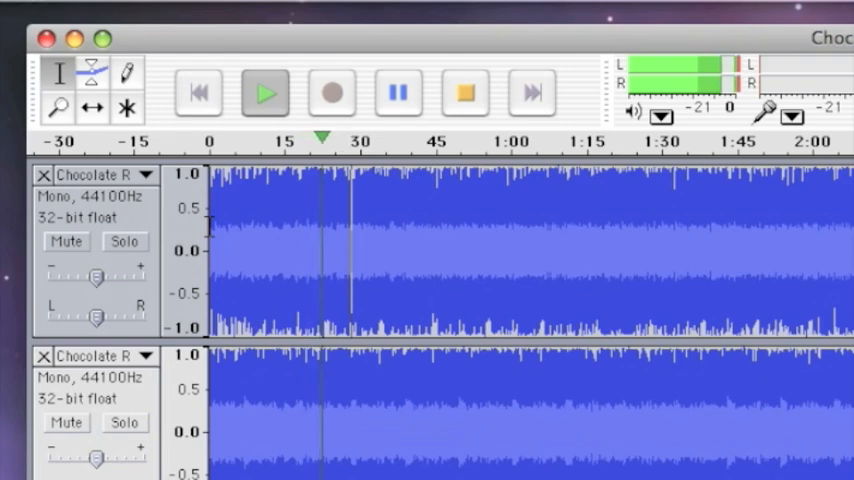
click(440, 92)
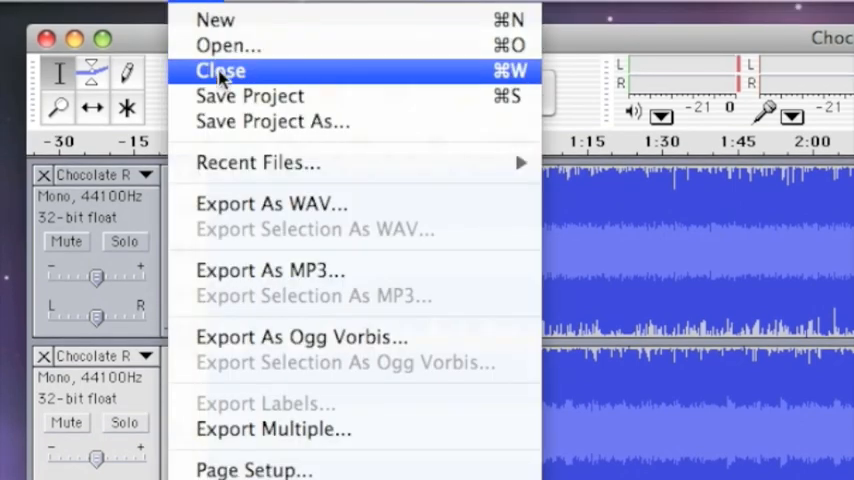
mouse_move(270, 204)
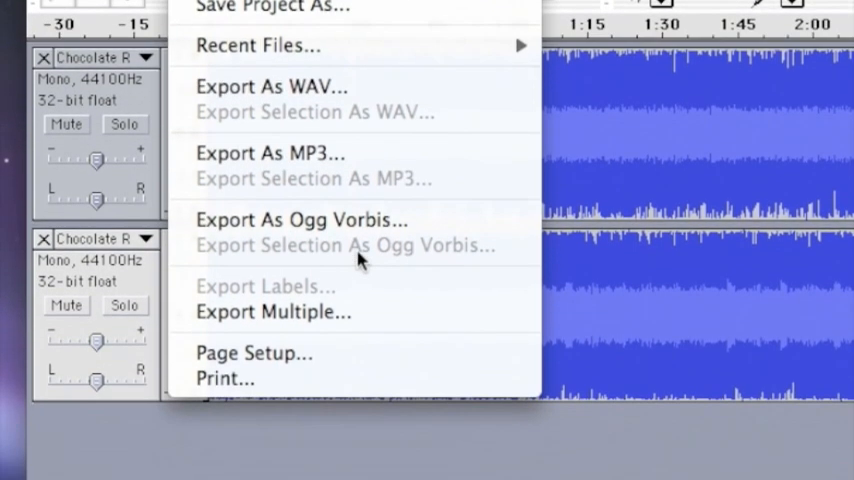
scroll(down, 3)
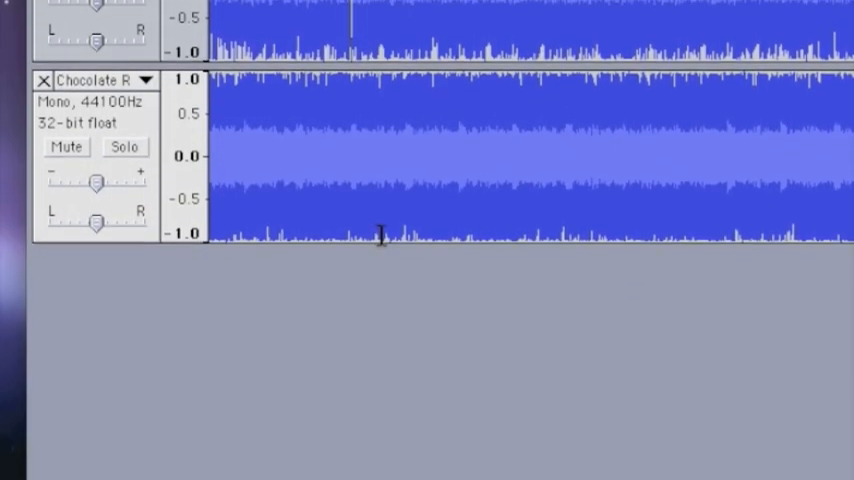
scroll(down, 3)
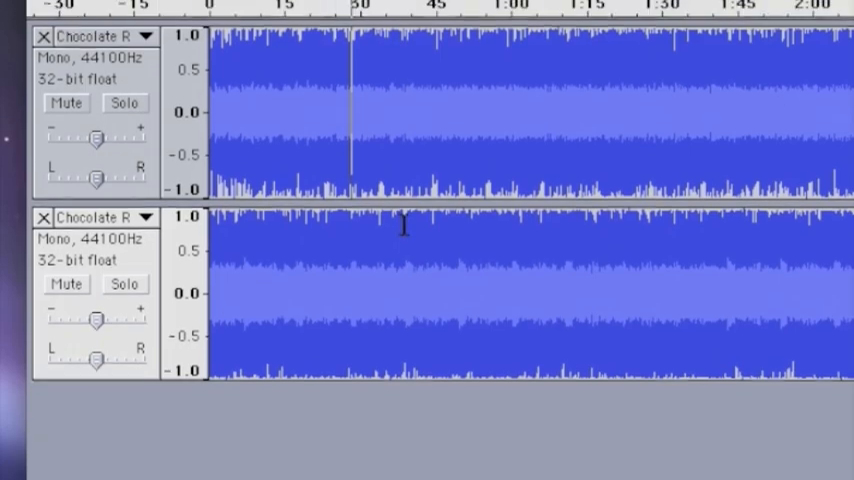